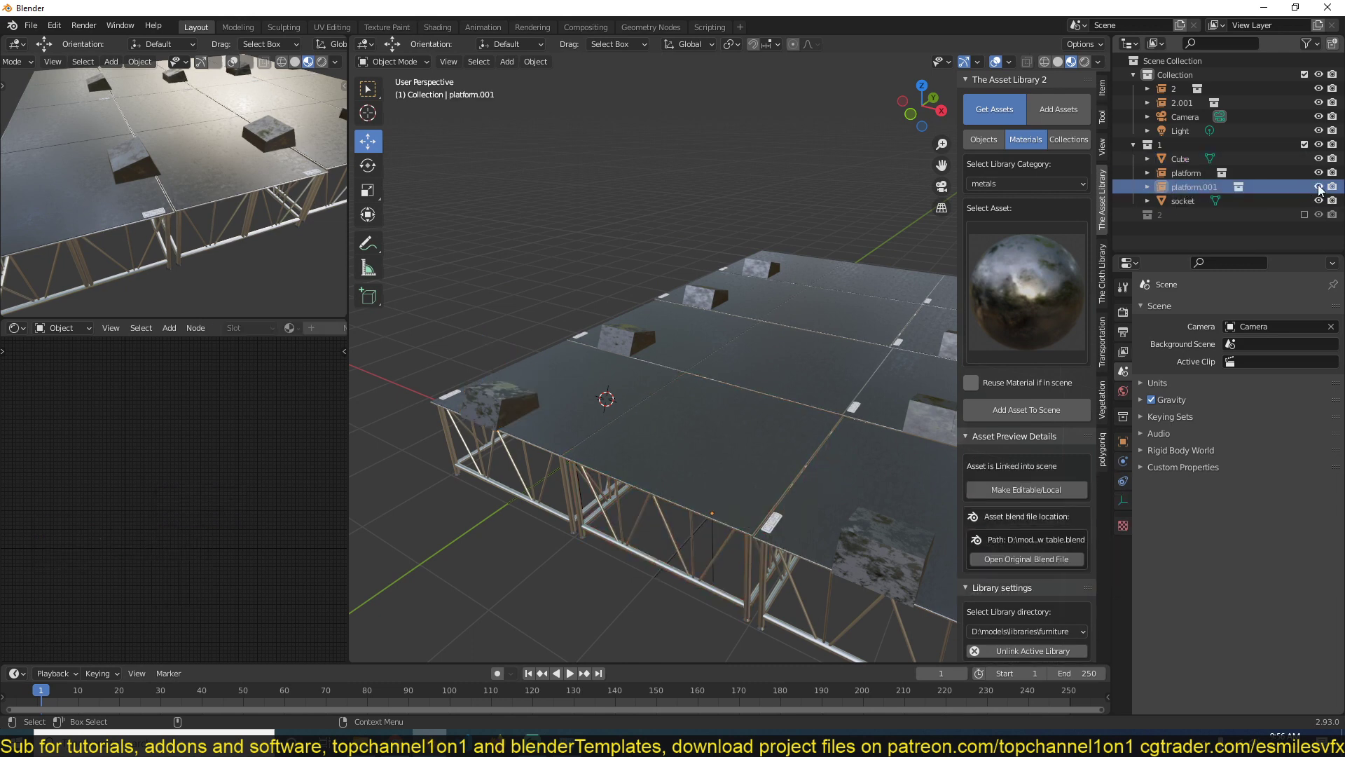
click(1180, 159)
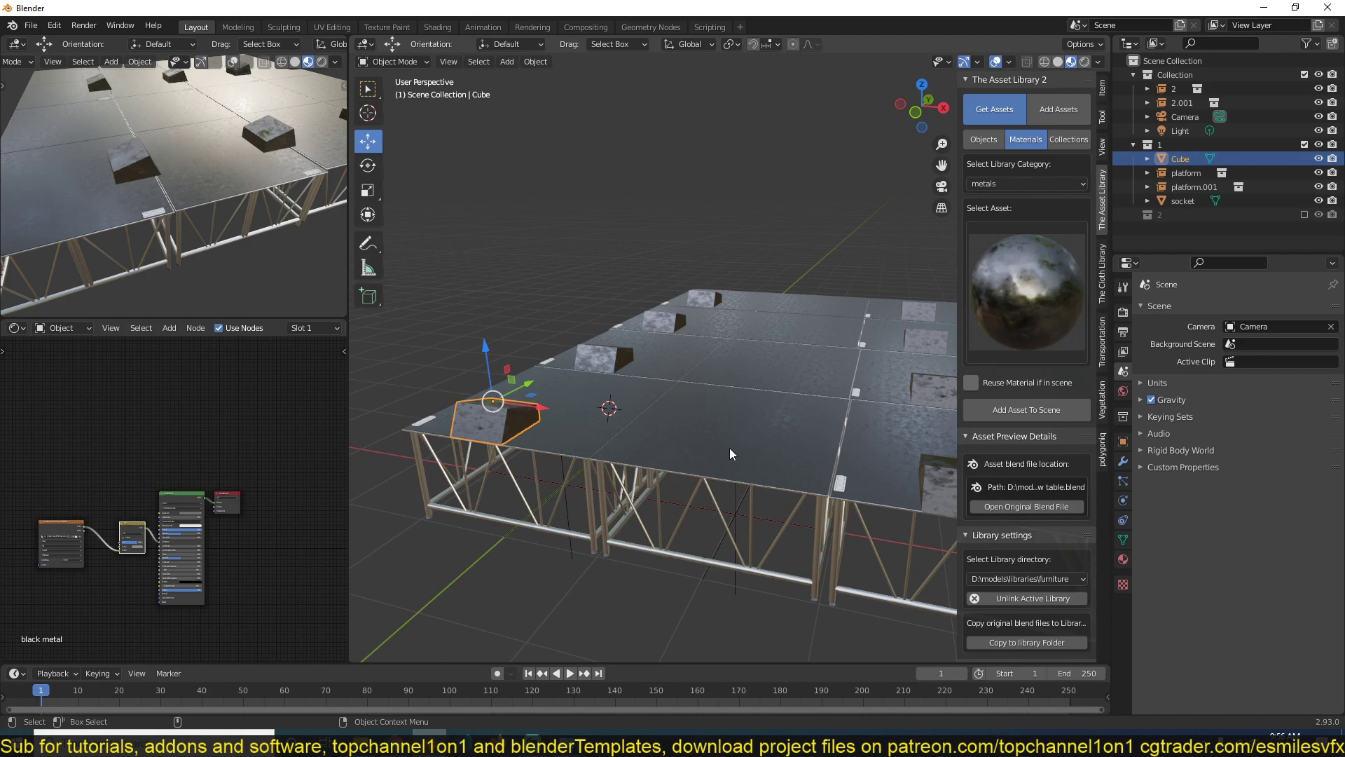